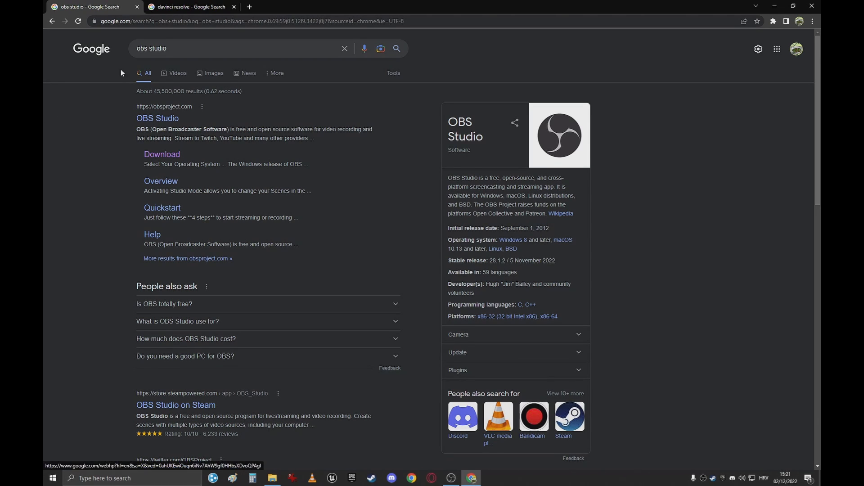
Search Google for 'obs studio' to show its results
{"action": "left_click", "coordinate": [189, 7]}
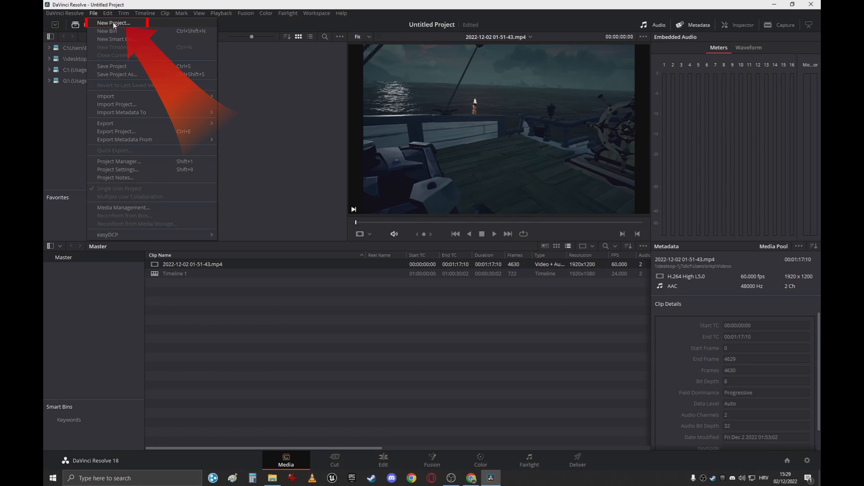
Create a new, empty untitled project for the gameplay clip
{"action": "left_click", "coordinate": [114, 22]}
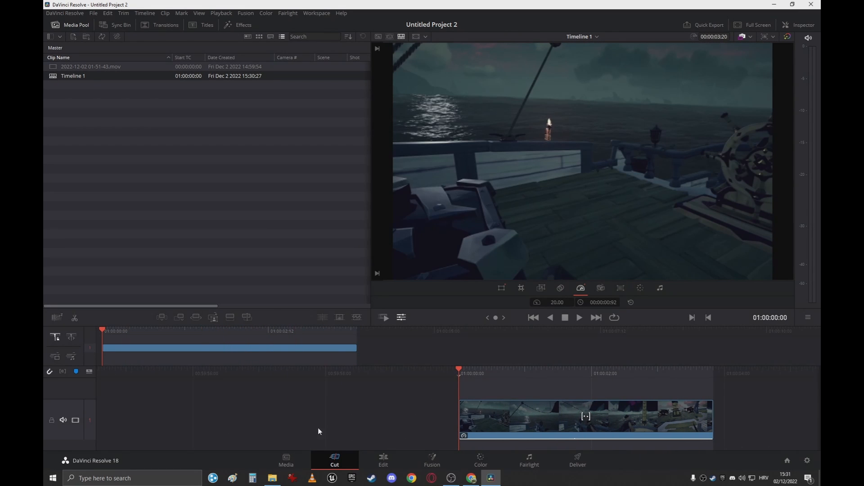
{"action": "left_click", "coordinate": [577, 460]}
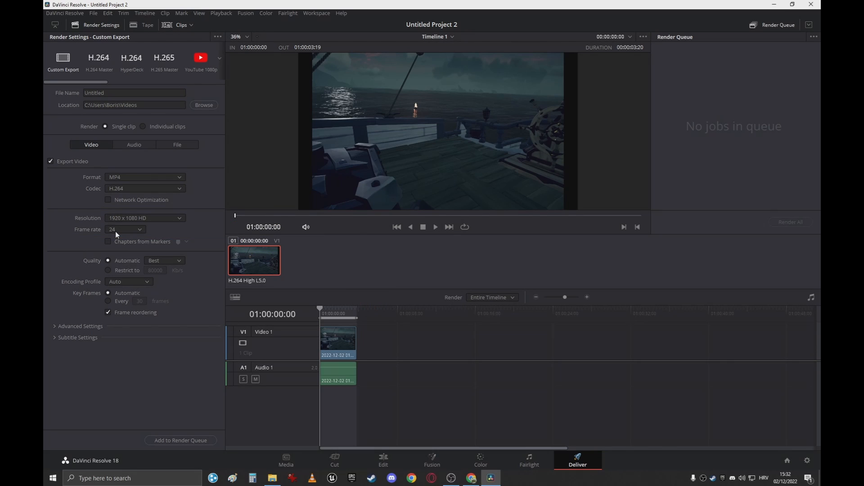